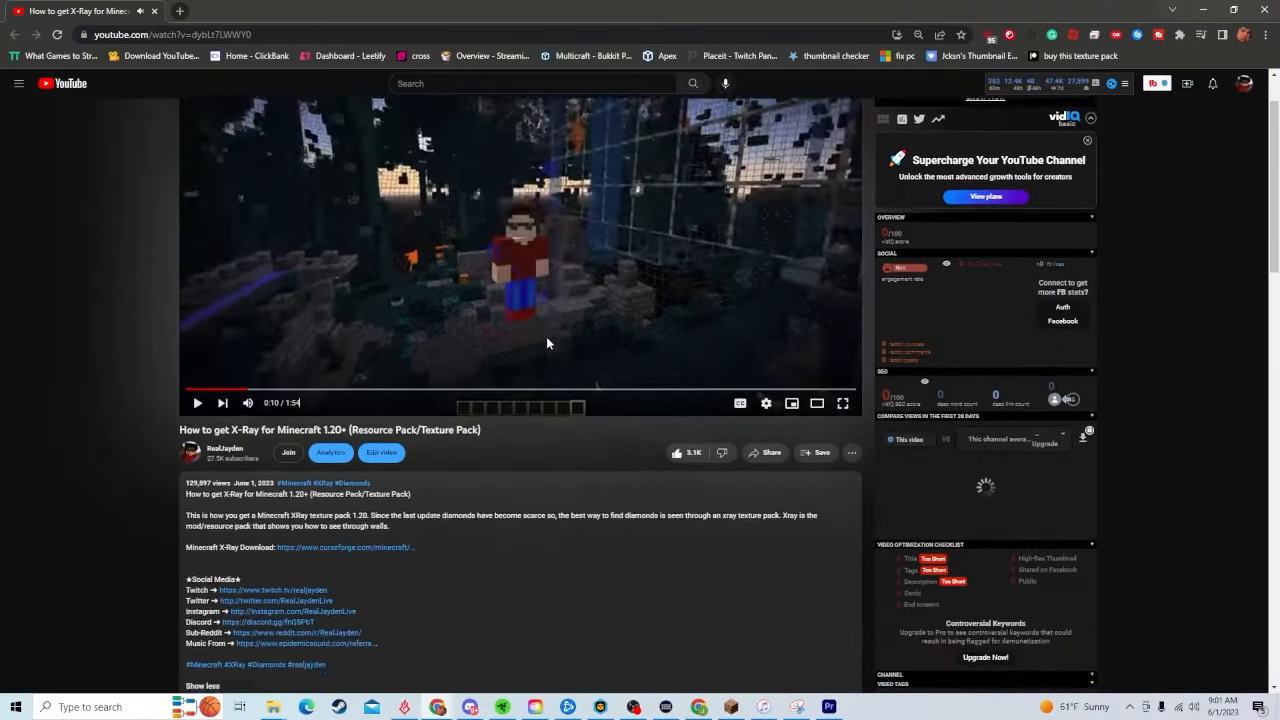
Step: Download the Xray Ultimate pack zip from its CurseForge page via Install > Download file
{"action": "scroll", "scroll_direction": "down", "scroll_amount": 3}
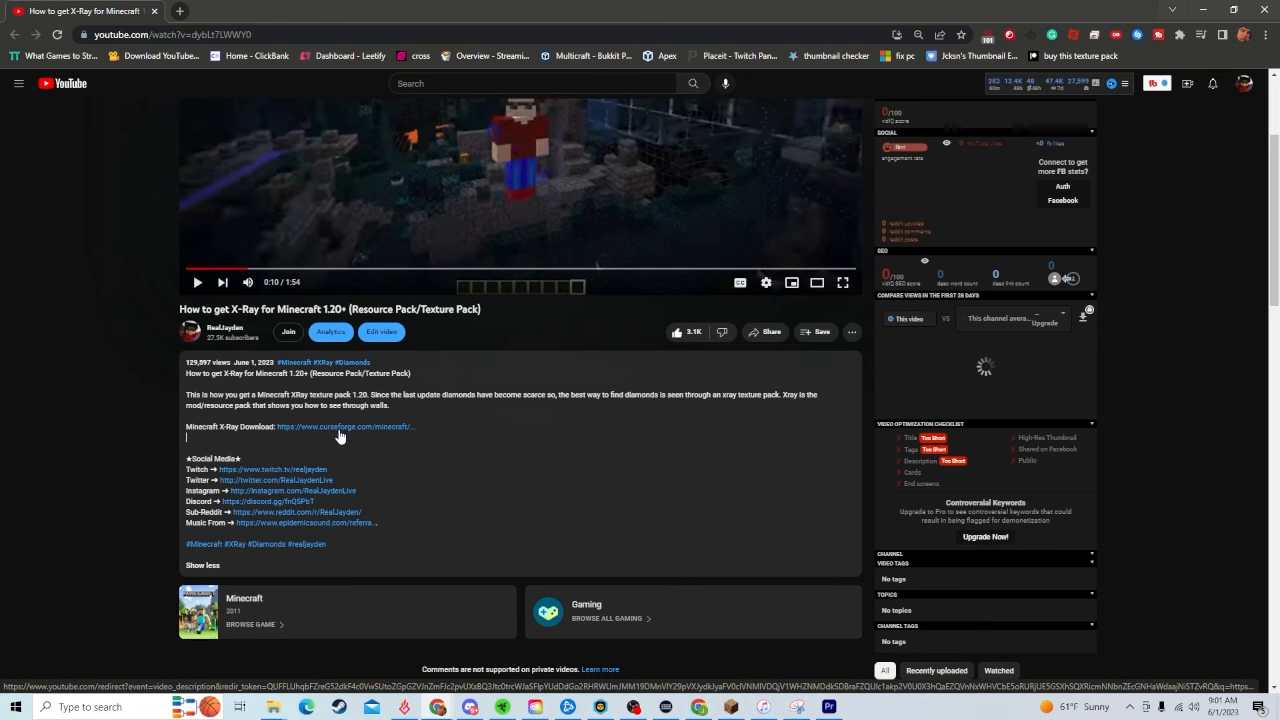
{"action": "left_click", "coordinate": [344, 428]}
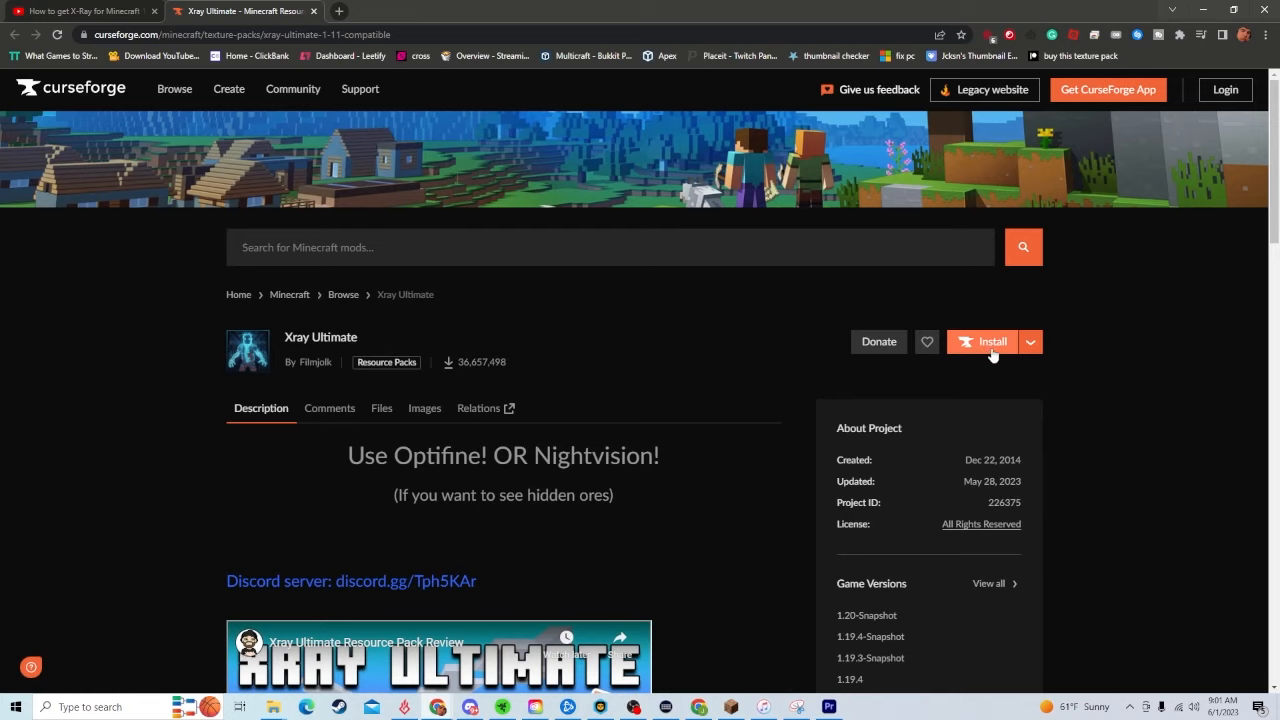
{"action": "left_click", "coordinate": [1030, 340]}
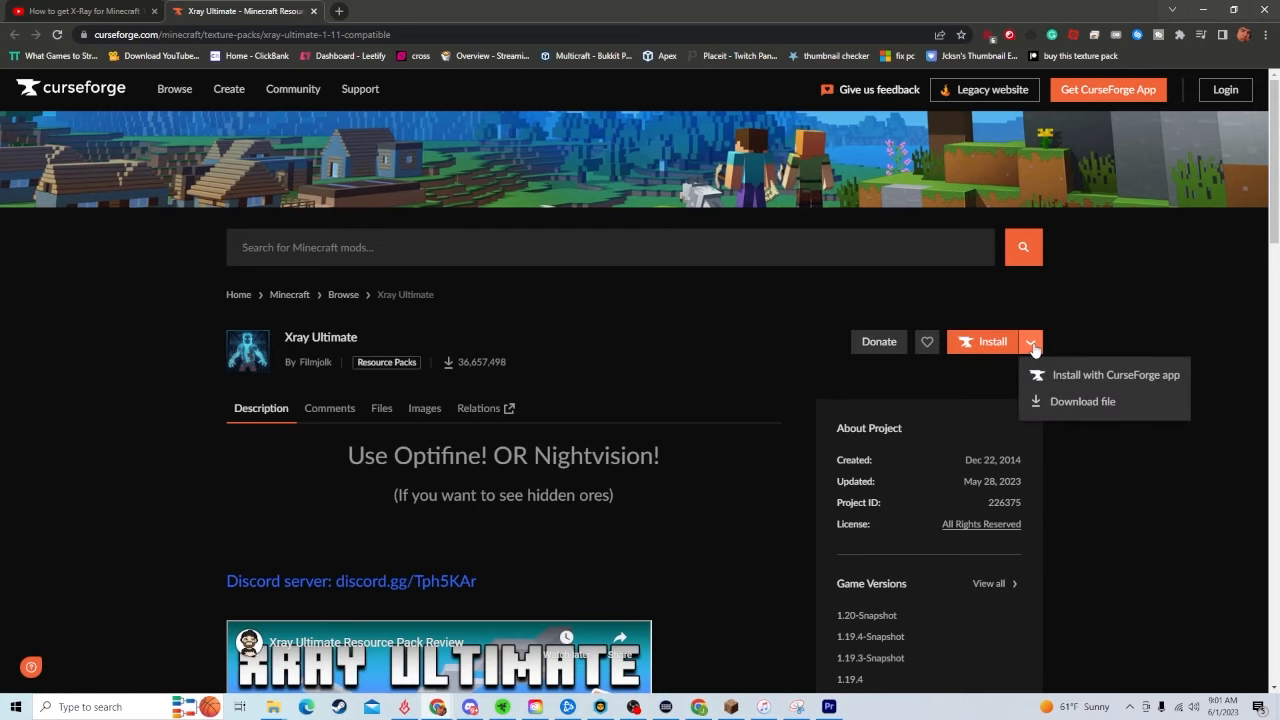
{"action": "left_click", "coordinate": [1082, 400]}
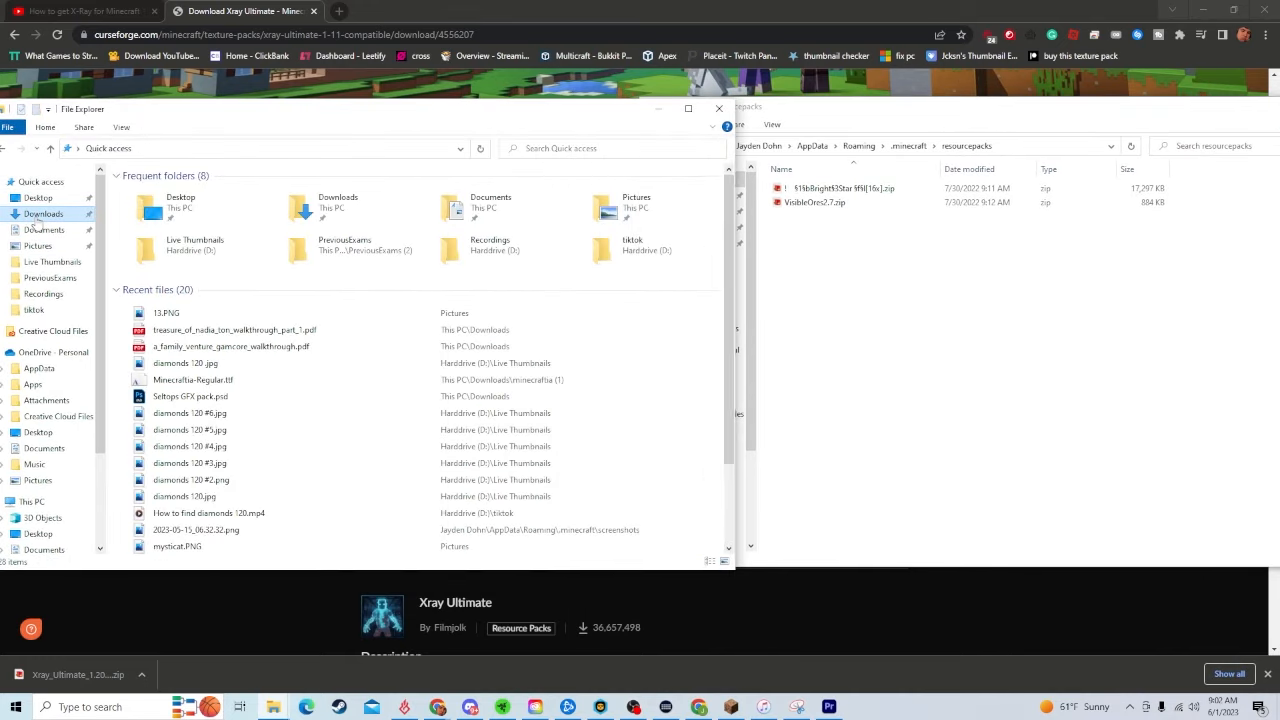
Step: Move the Xray Ultimate zip from Downloads into Minecraft's resourcepacks folder
{"action": "left_click", "coordinate": [44, 212]}
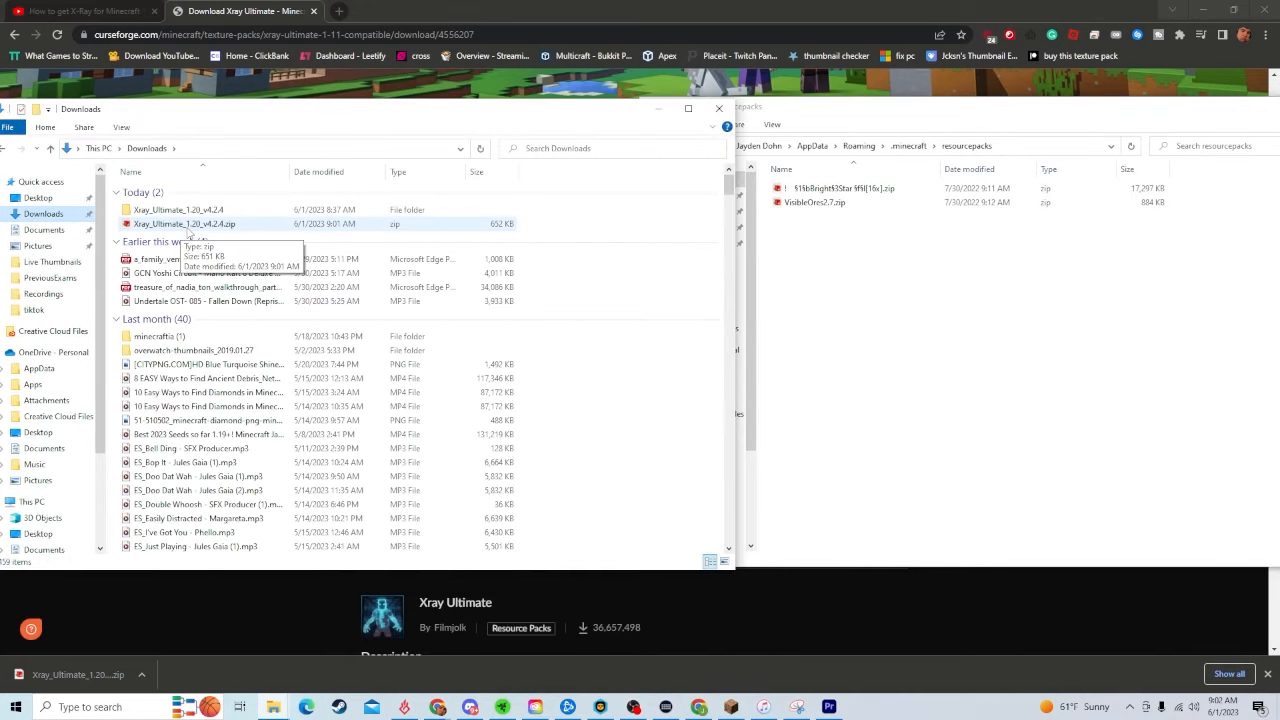
{"action": "left_click_drag", "start_coordinate": [184, 224], "coordinate": [858, 240]}
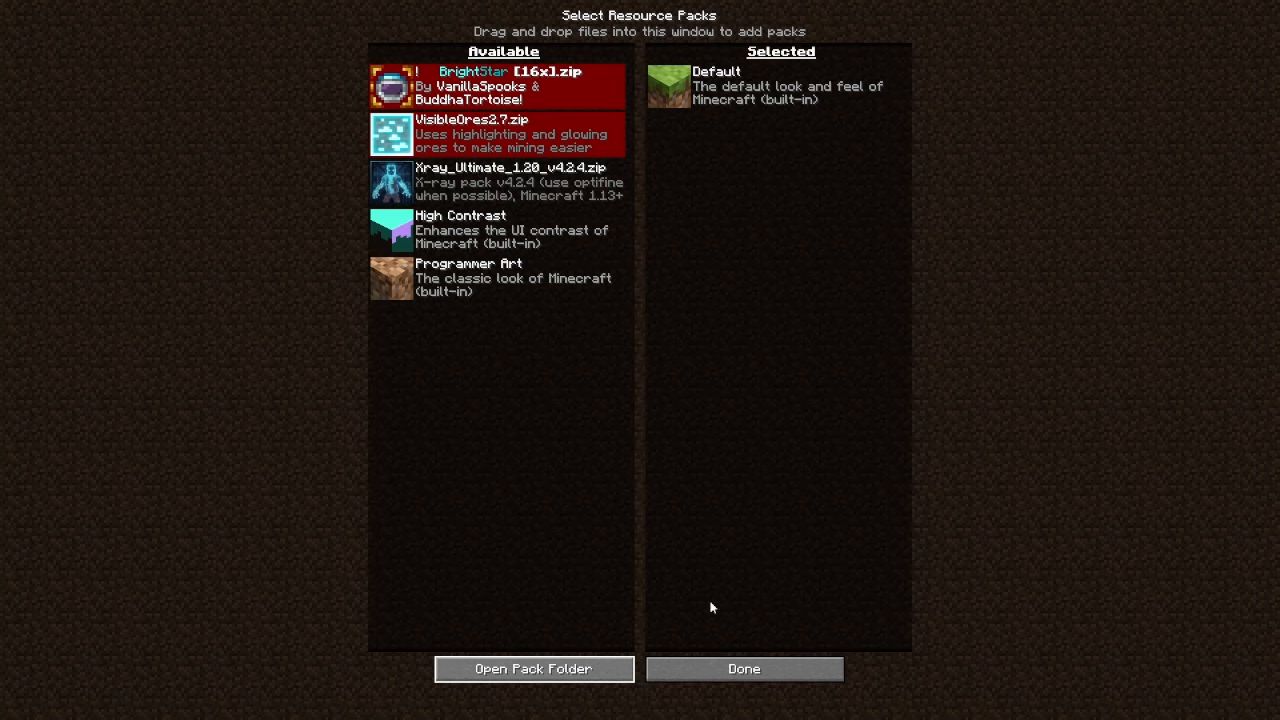
Step: Move Xray_Ultimate_1.20_v4.2.4.zip to Selected packs, apply it and return to the game
{"action": "left_click", "coordinate": [744, 668]}
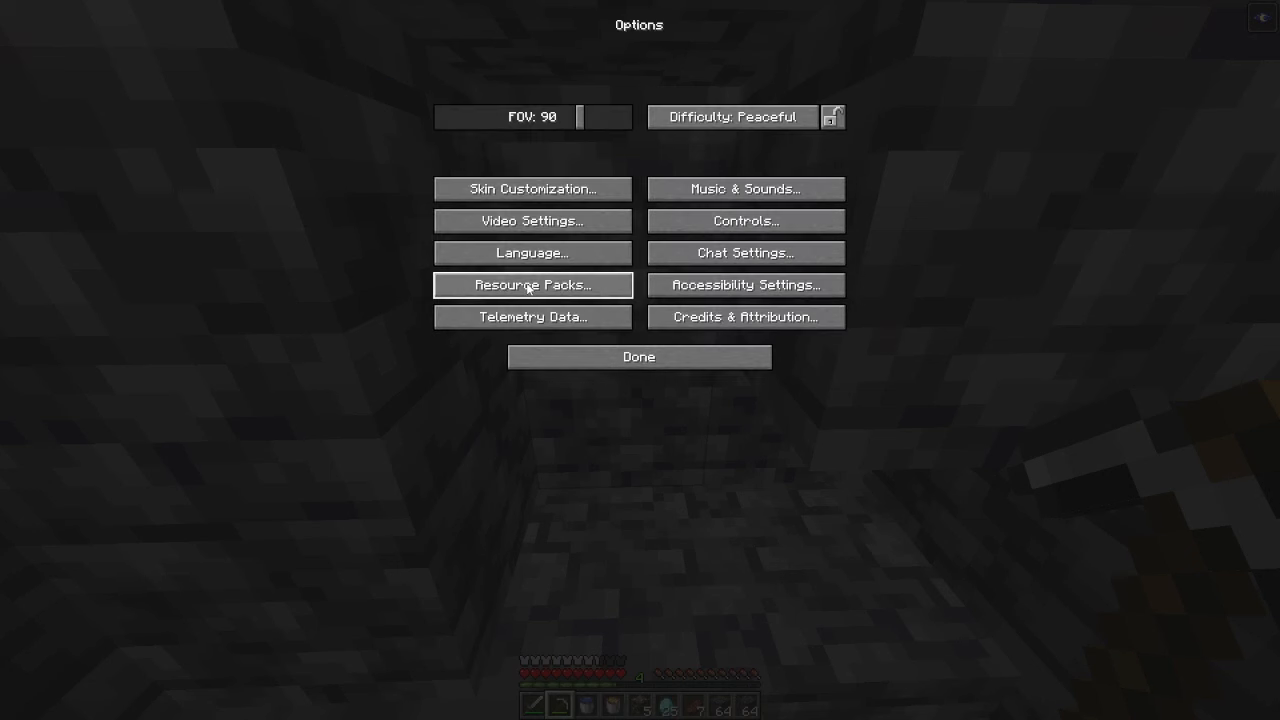
{"action": "left_click", "coordinate": [532, 284]}
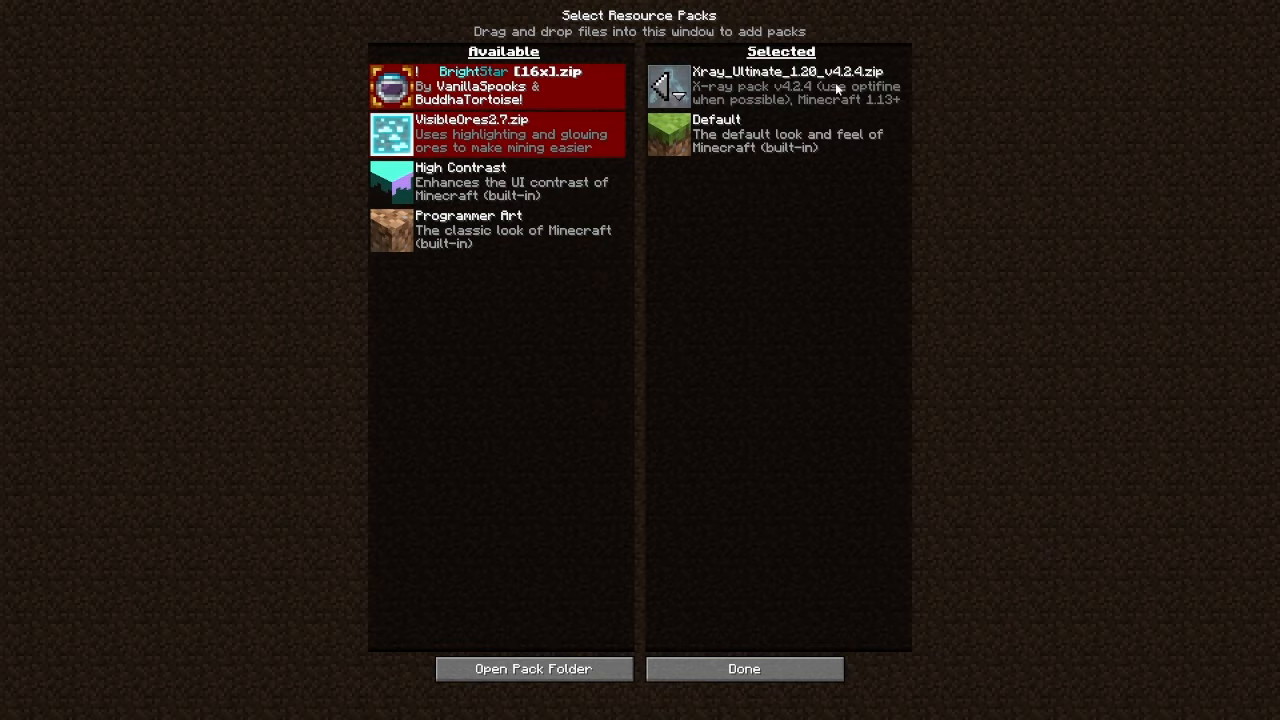
{"action": "left_click", "coordinate": [744, 668]}
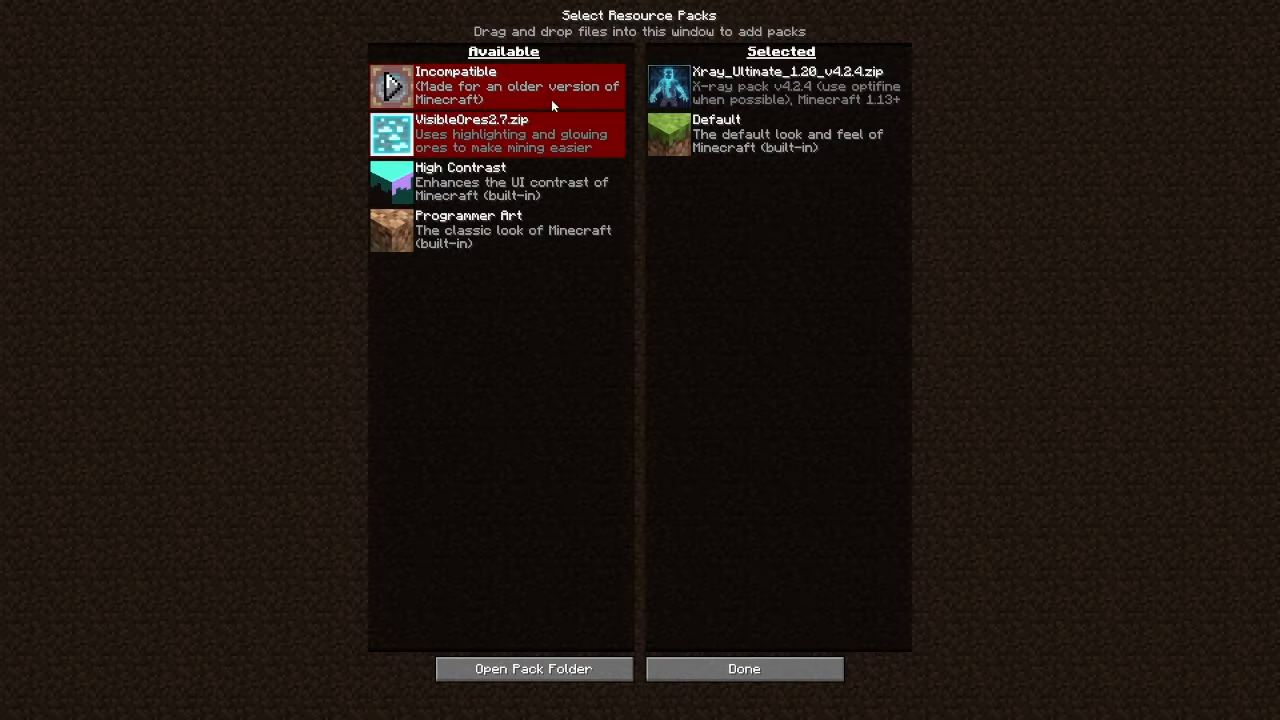
{"action": "left_click", "coordinate": [744, 668]}
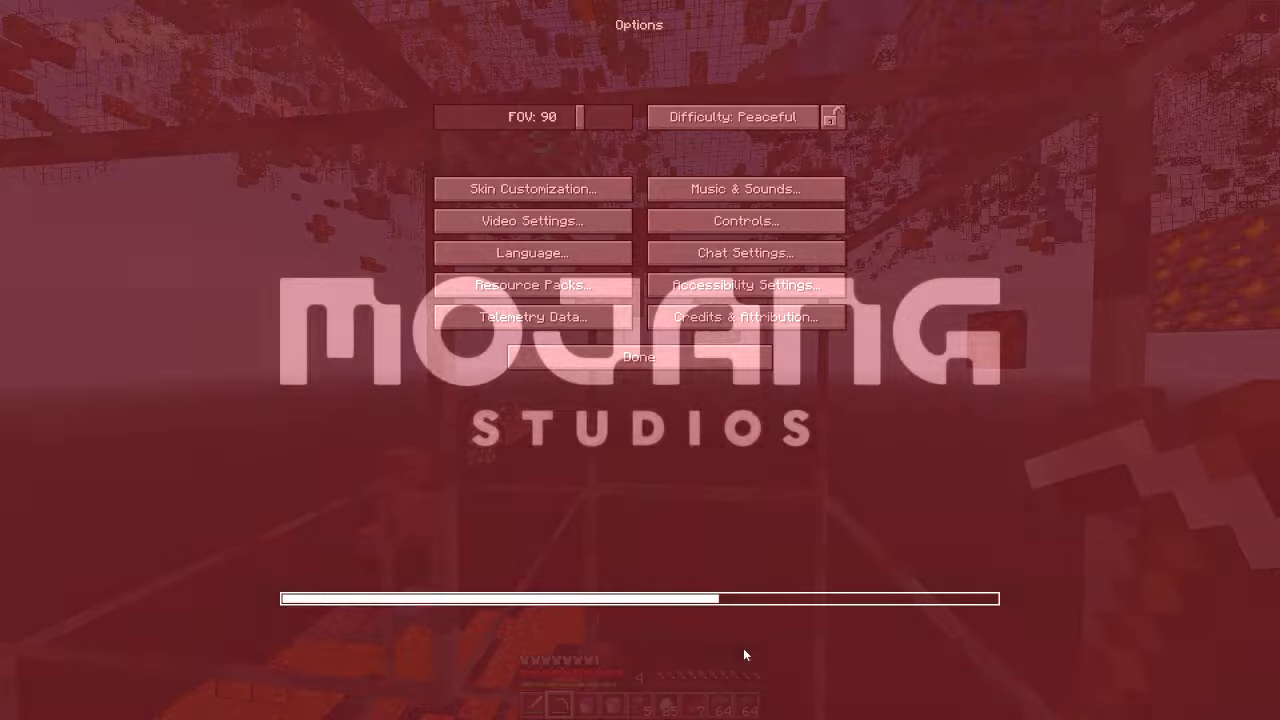
{"action": "left_click", "coordinate": [638, 356]}
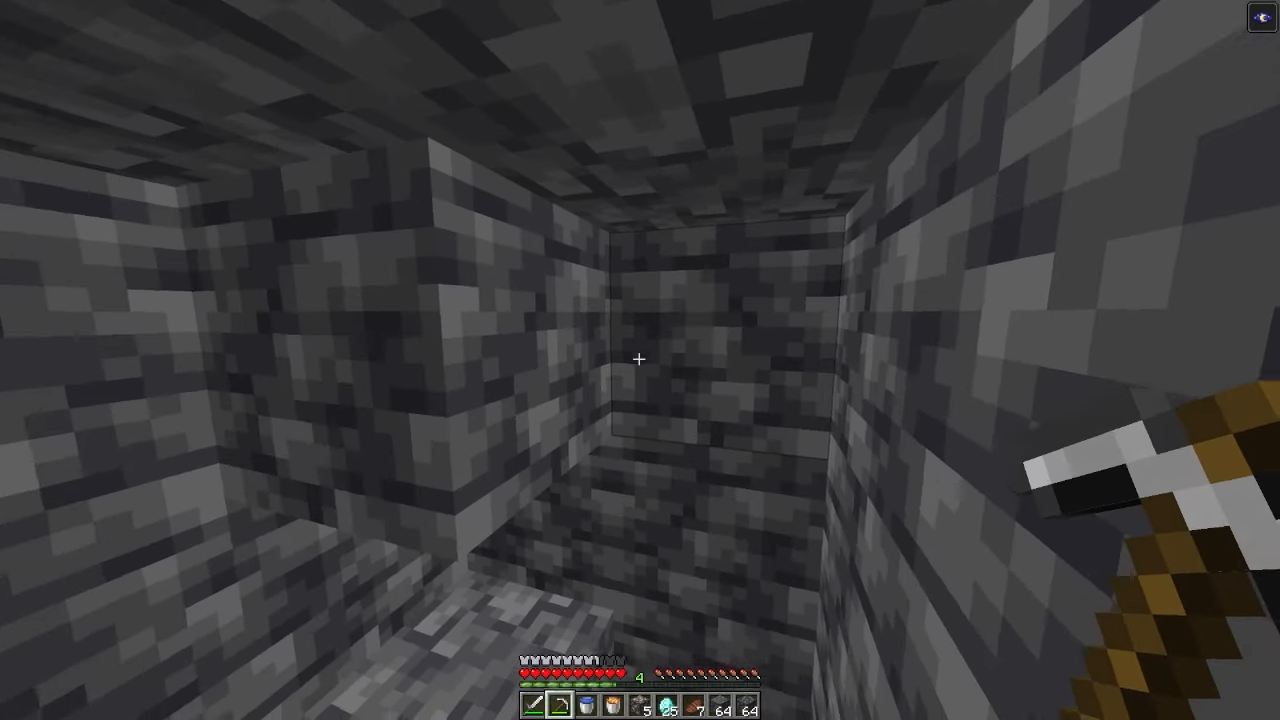